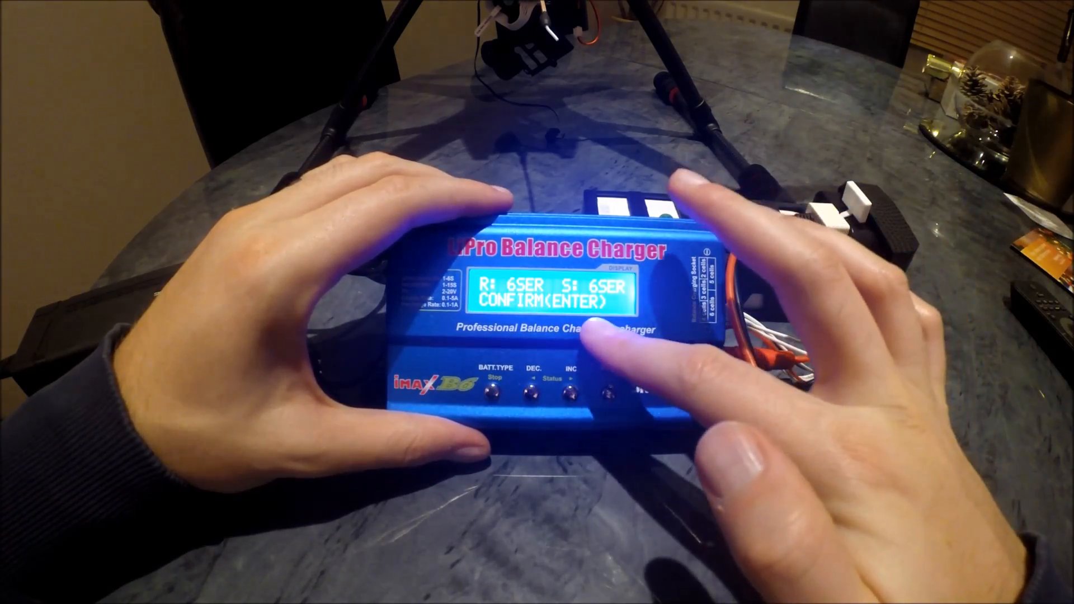
Step: Confirm the R:6SER S:6SER cell count to start the LiPo 6S balance charge at 2.1A
click(602, 393)
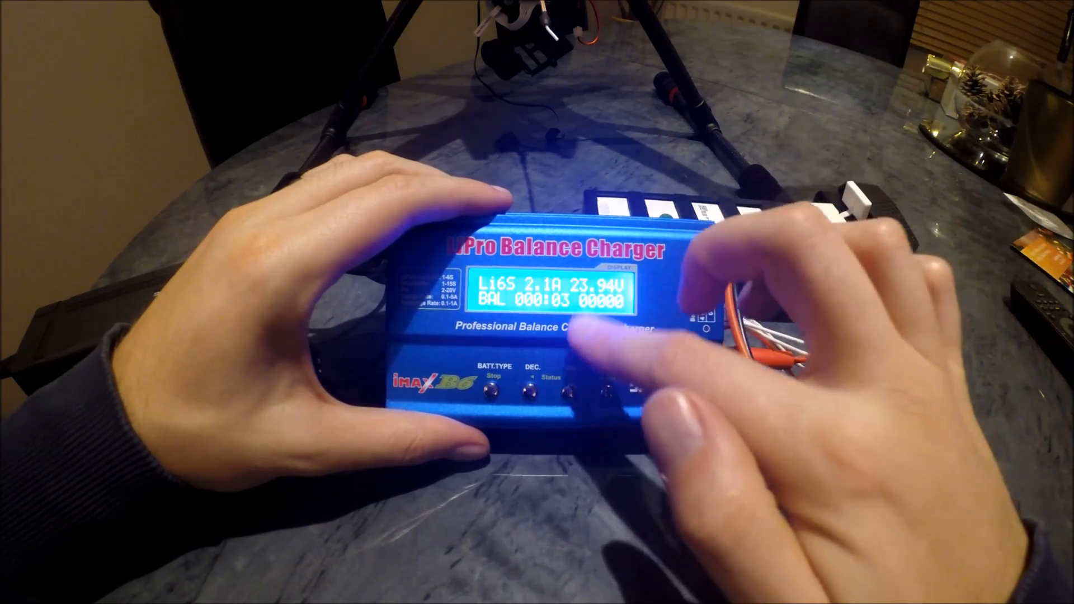